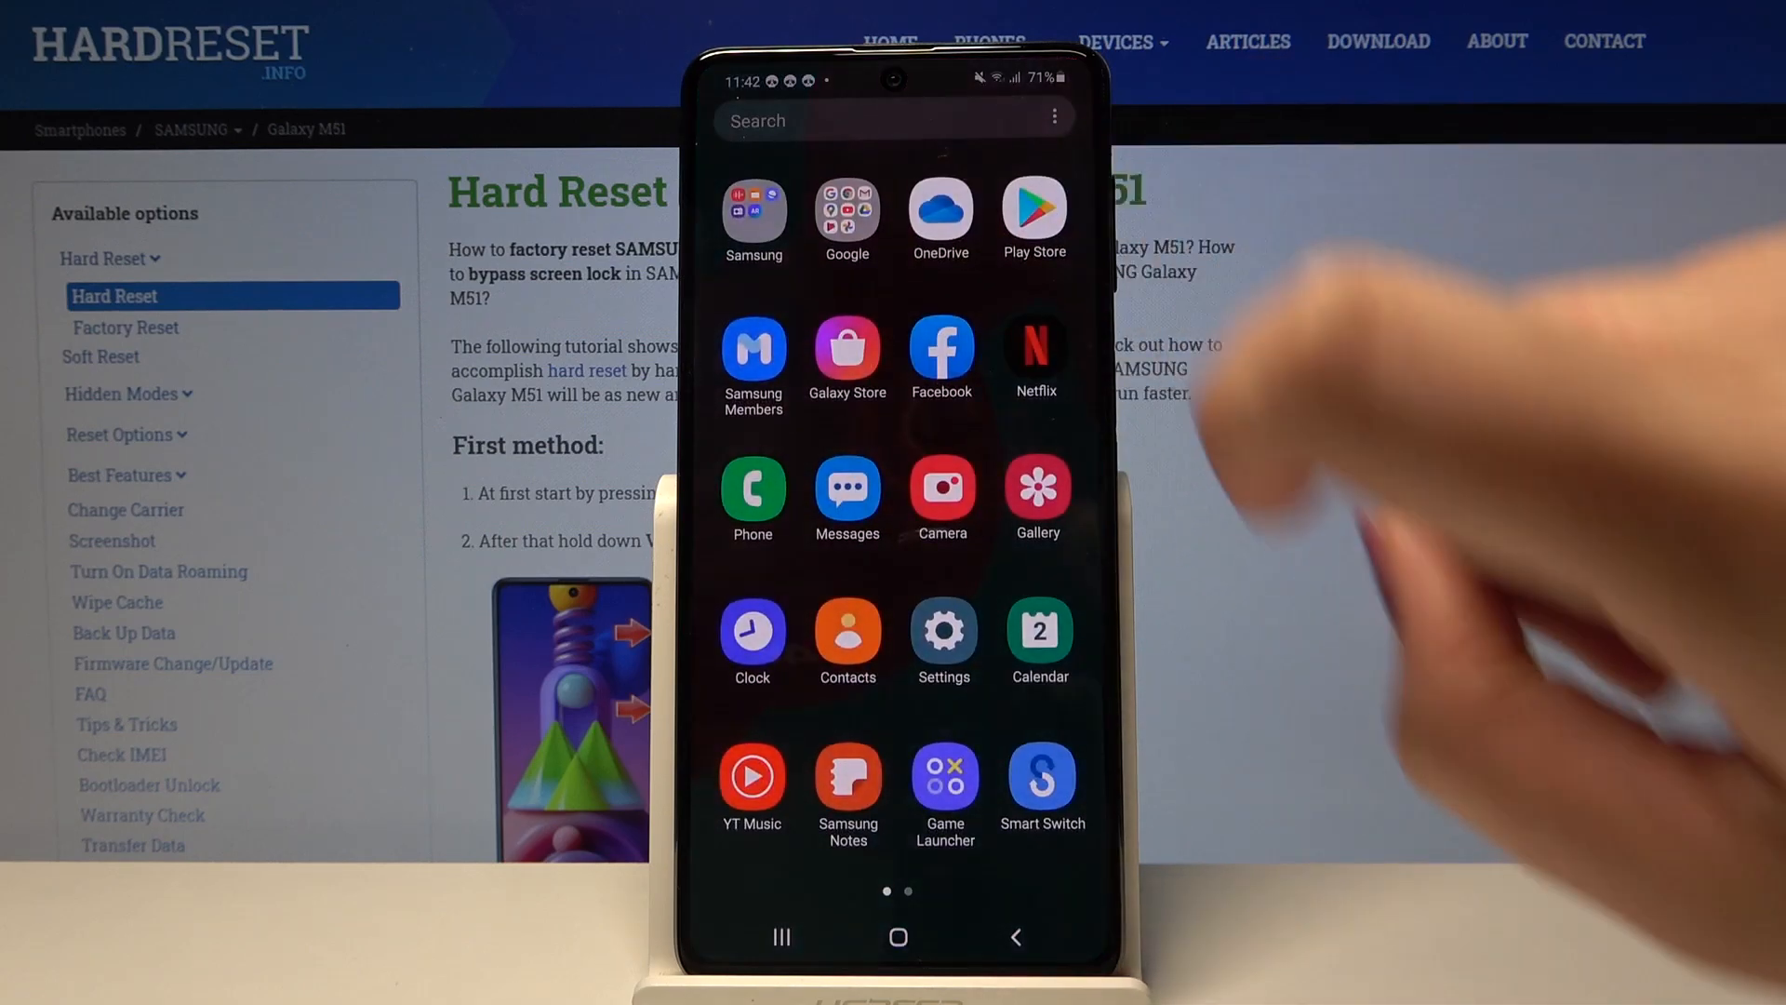
# - Open Settings, then General management, then the Date and time page
pyautogui.click(943, 634)
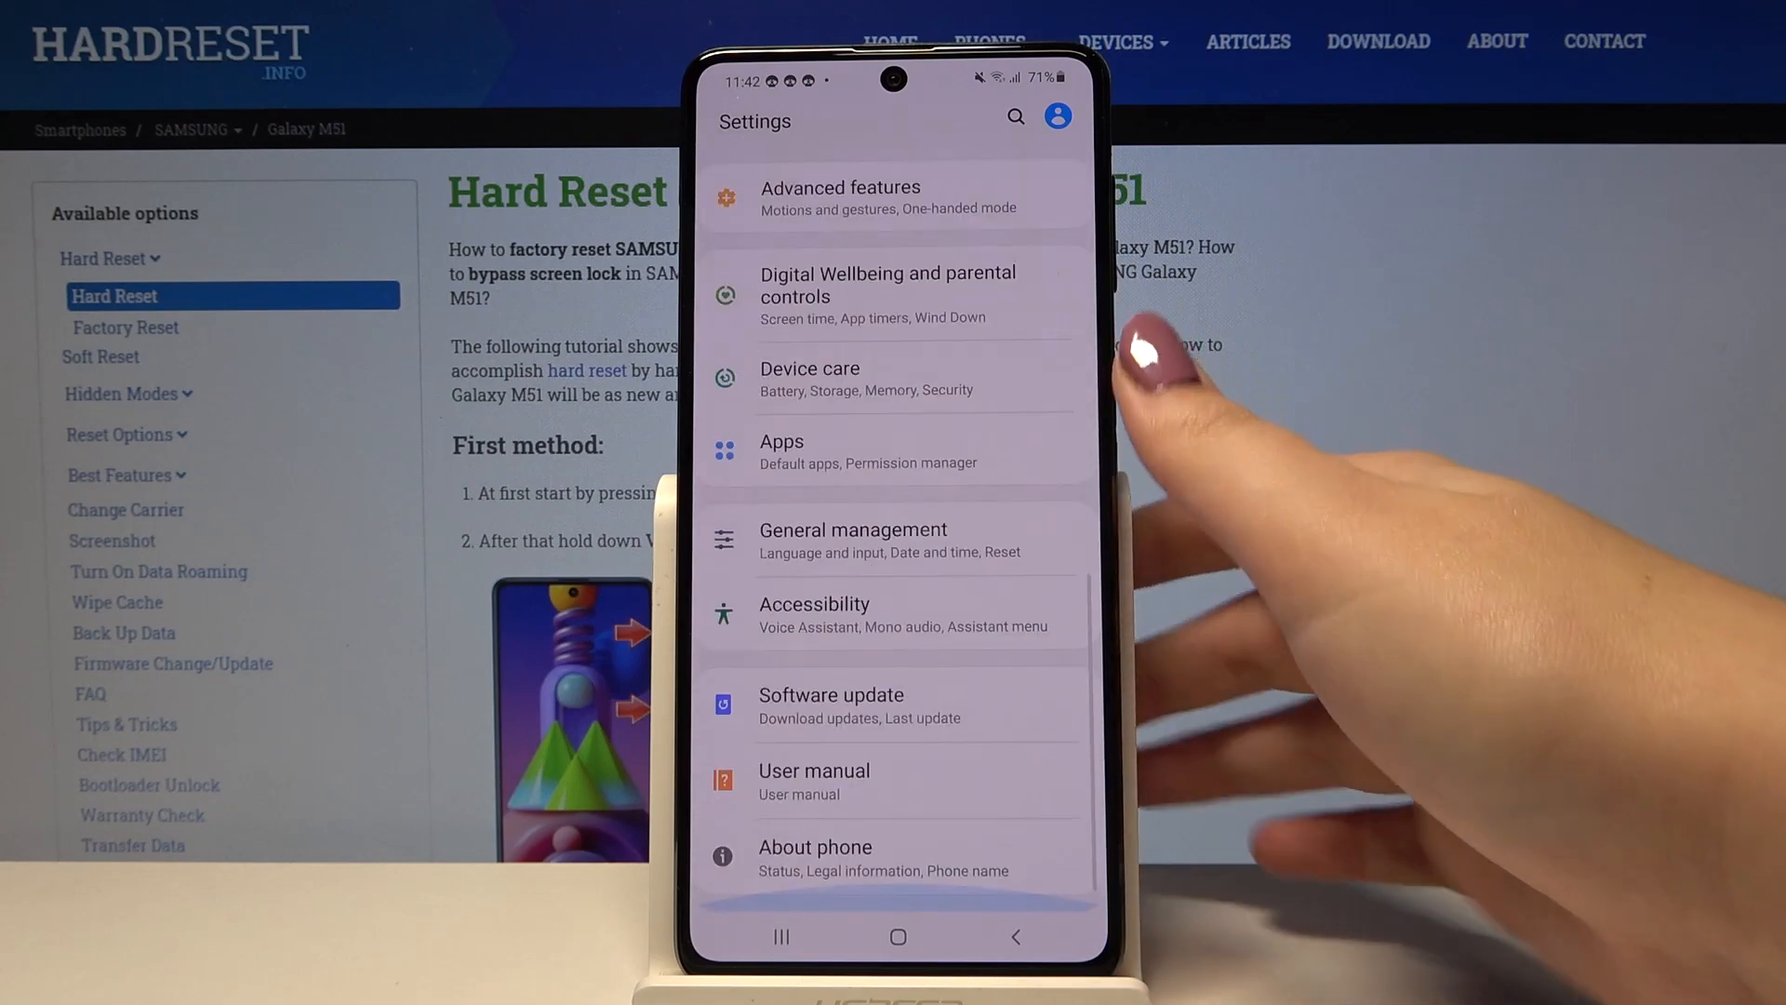
pyautogui.click(852, 538)
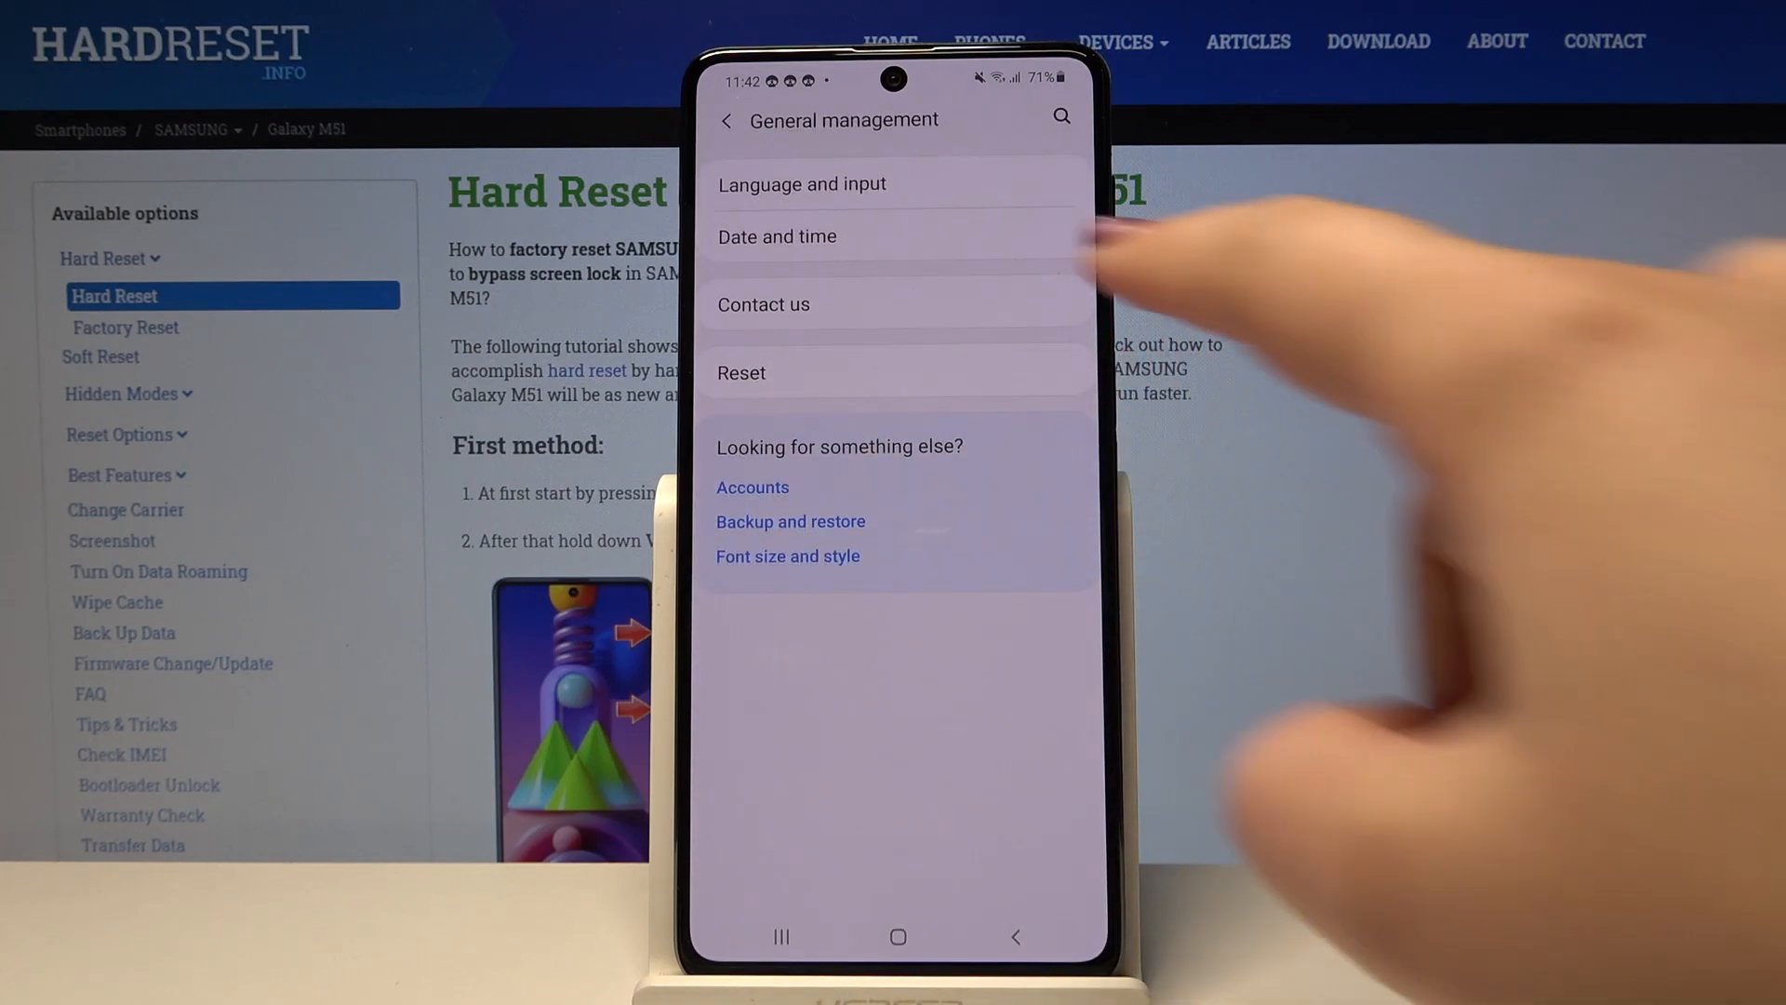
pyautogui.click(776, 235)
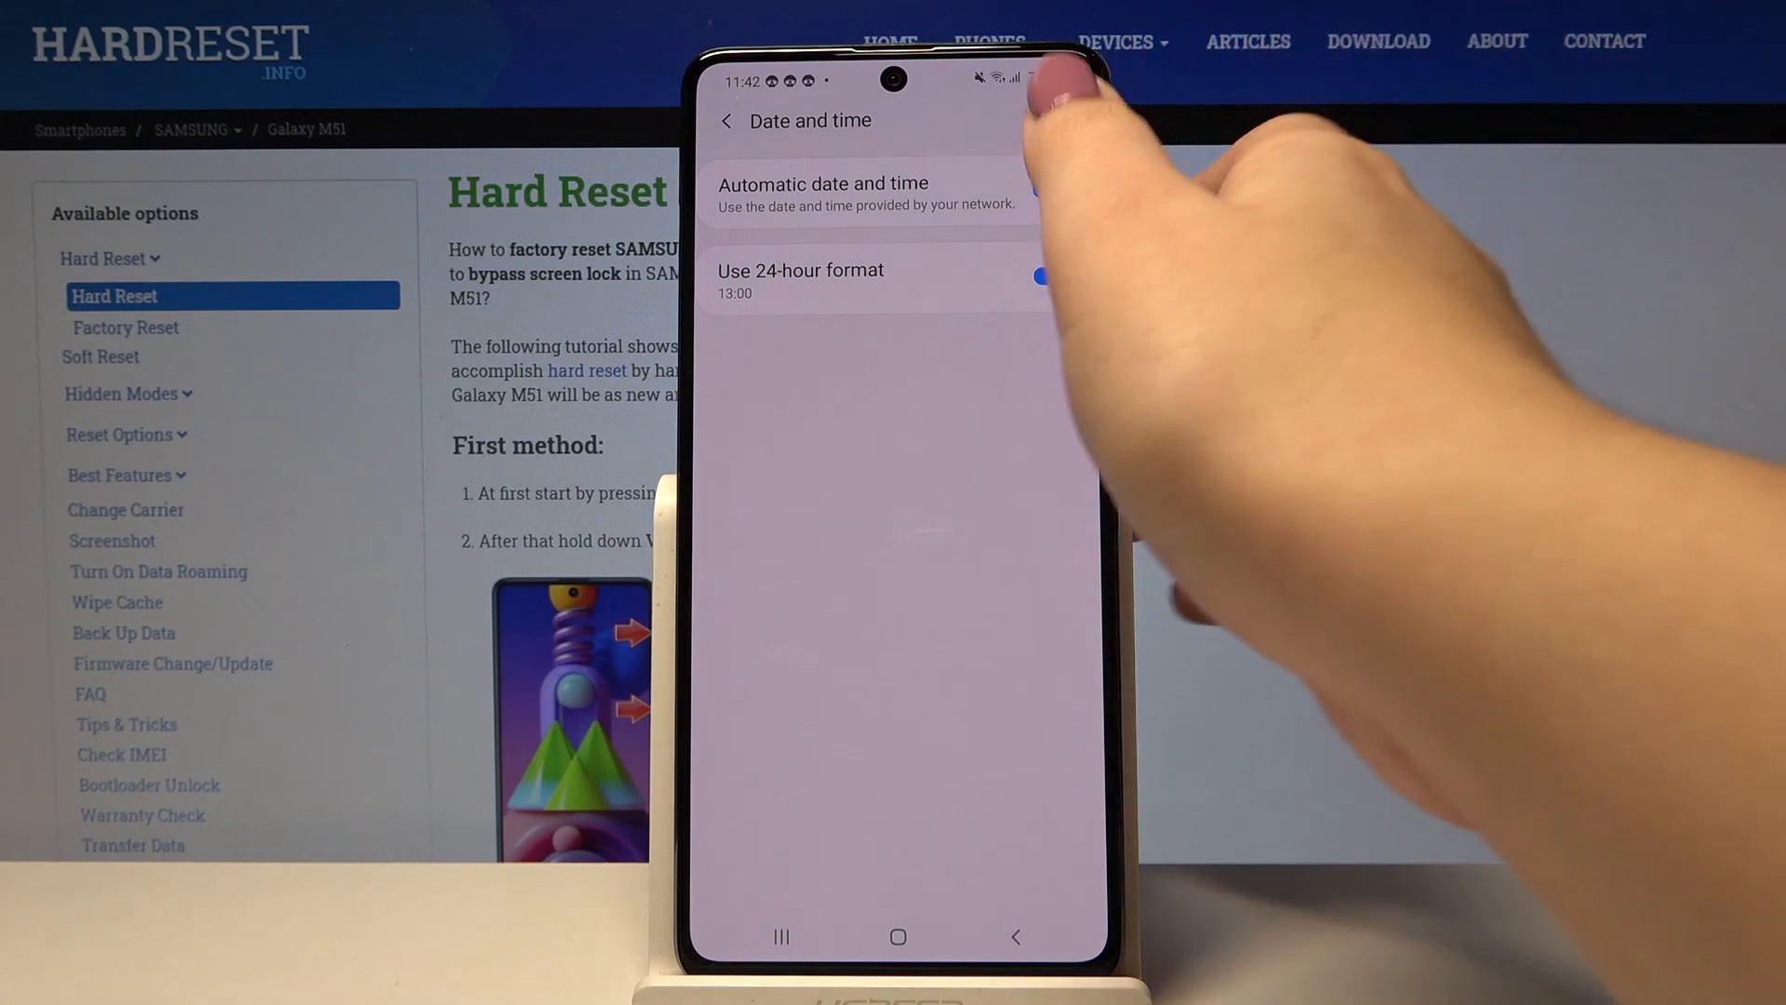
# - Turn off automatic date and time and manually set the clock to 04:34
pyautogui.click(1049, 189)
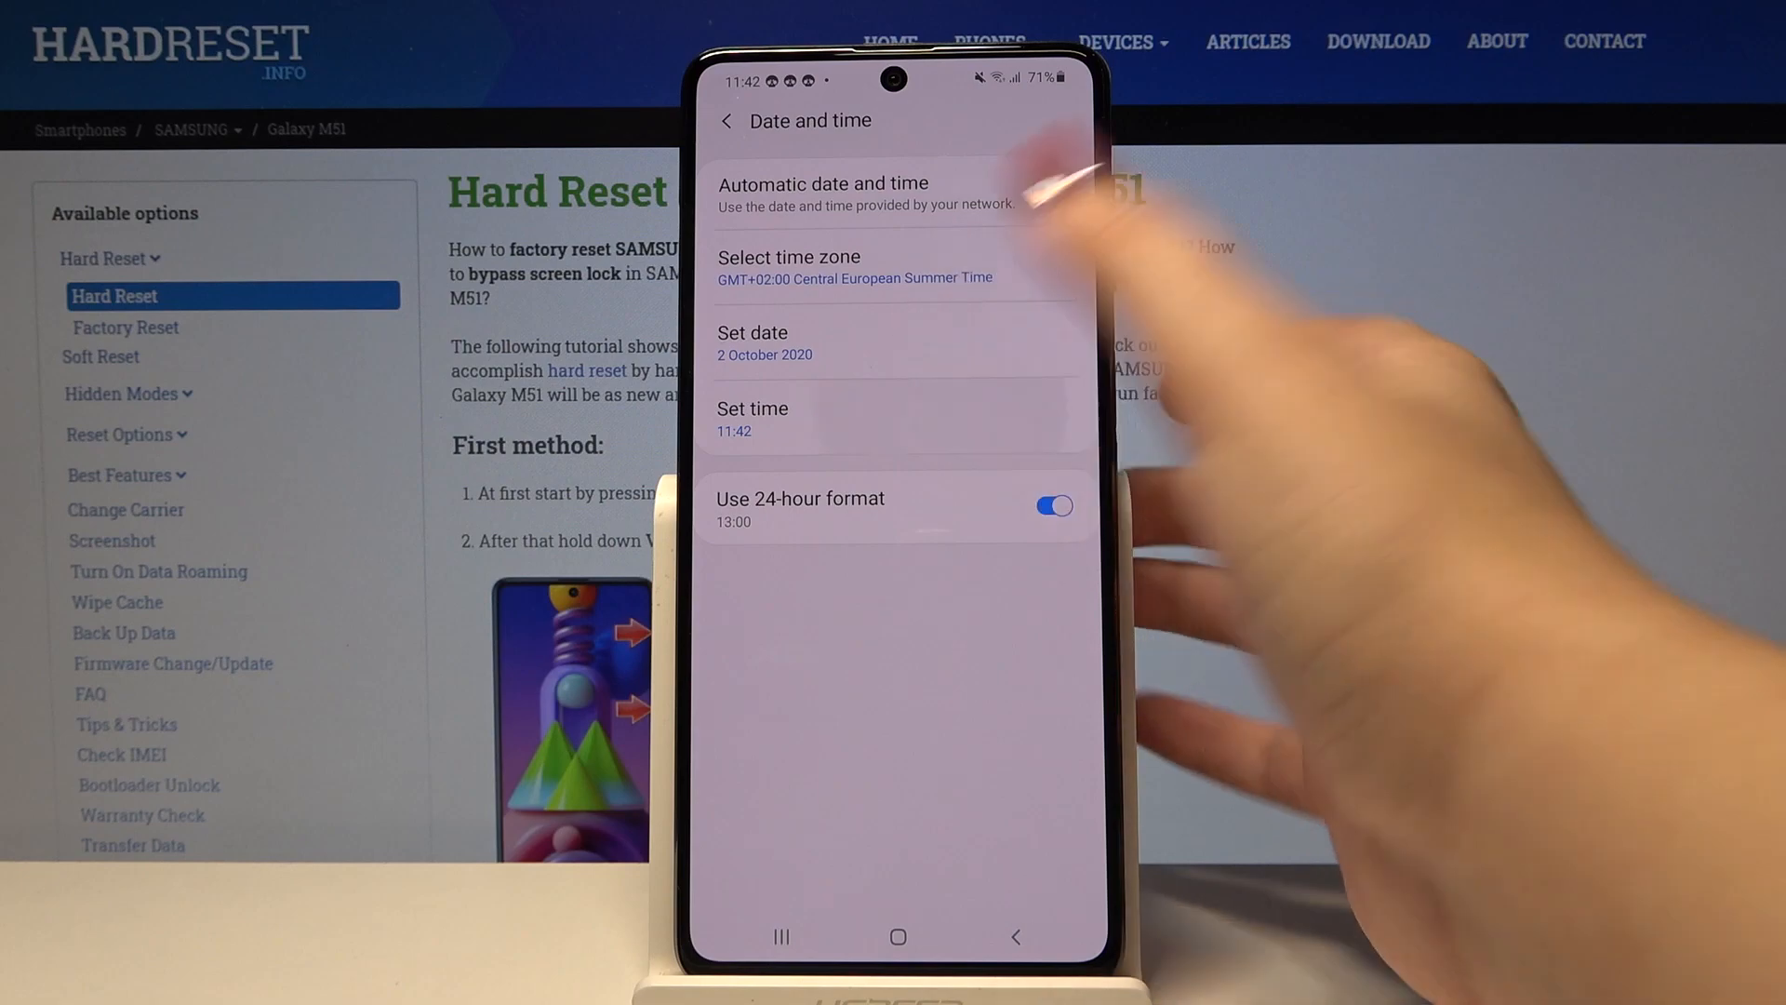
pyautogui.click(751, 418)
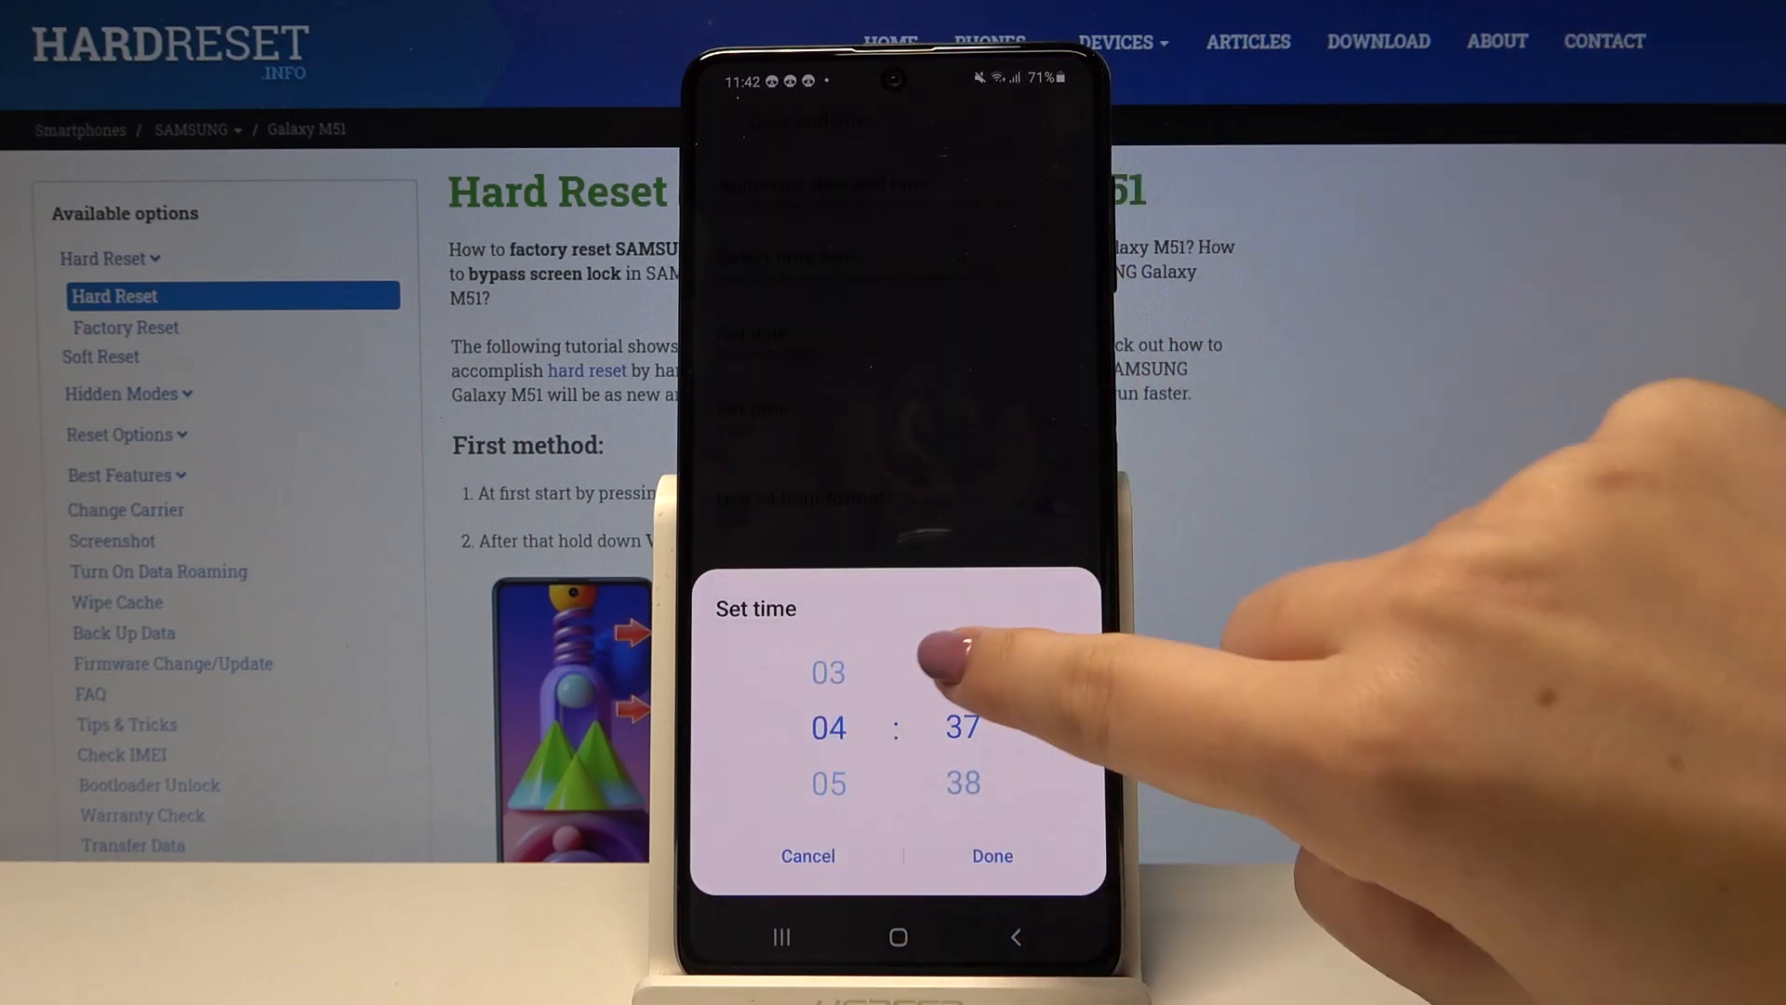
pyautogui.click(990, 855)
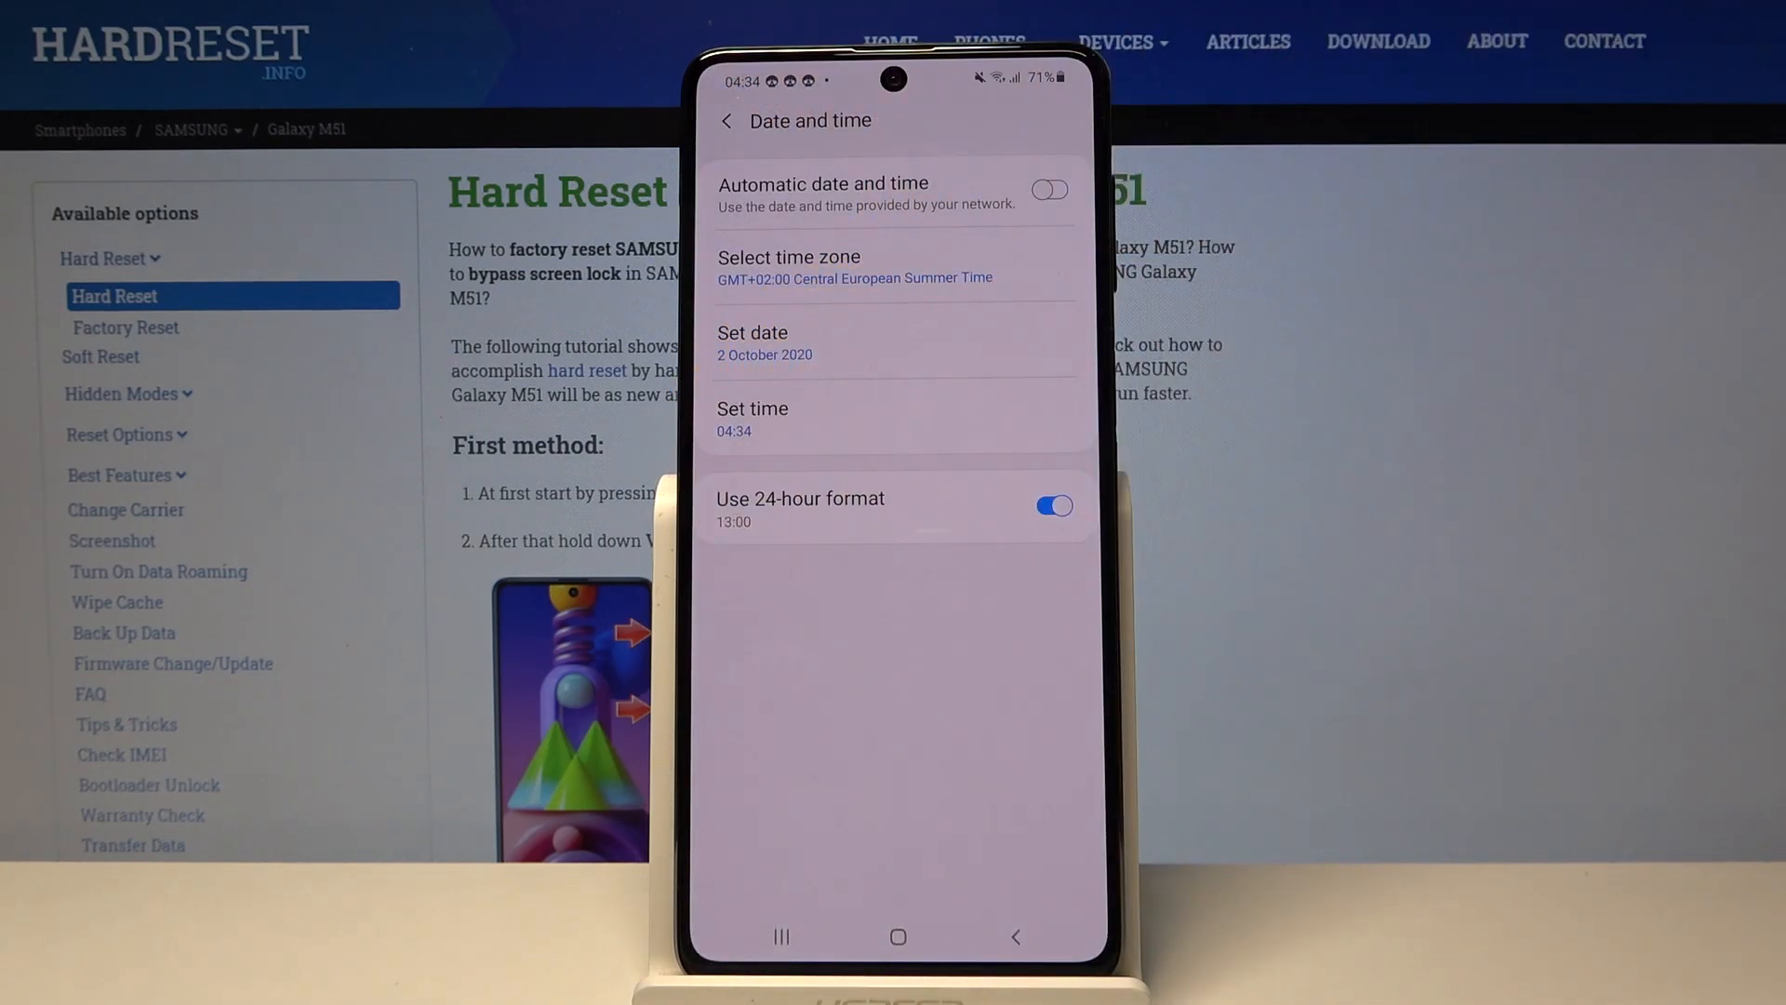
# - Set the date to 2 December 2020 and the time zone to Bangladesh Standard Time
pyautogui.click(893, 341)
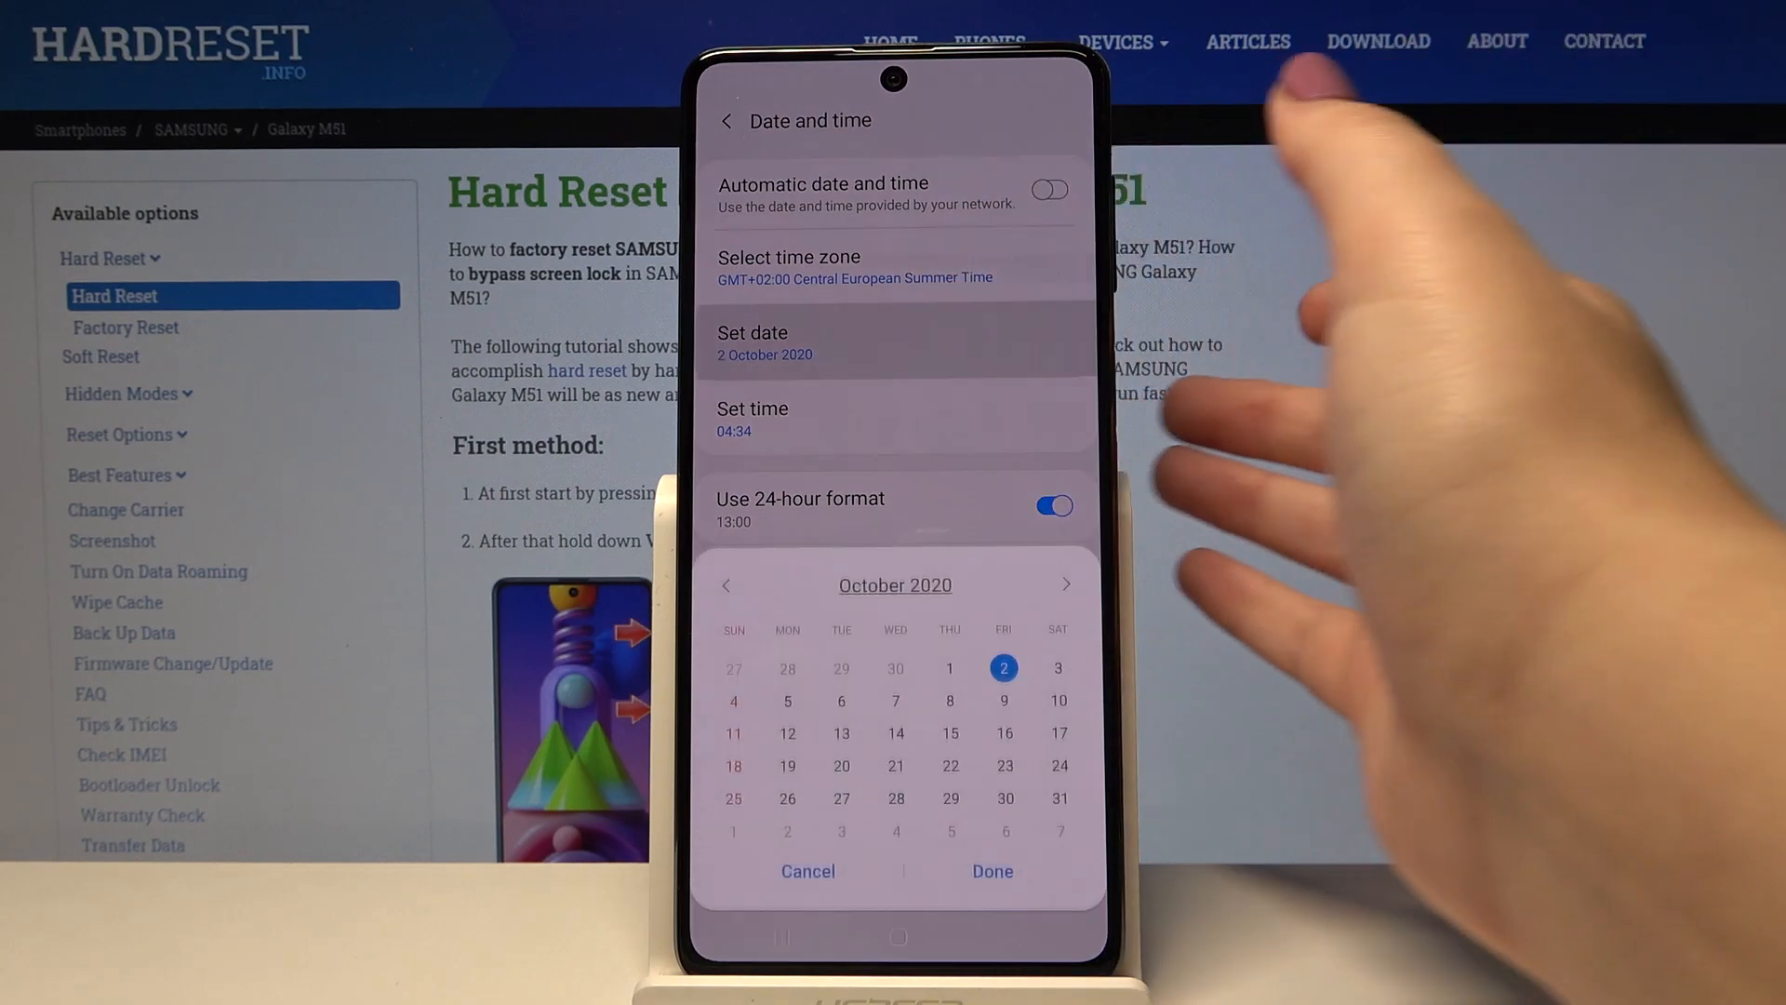
pyautogui.click(1065, 584)
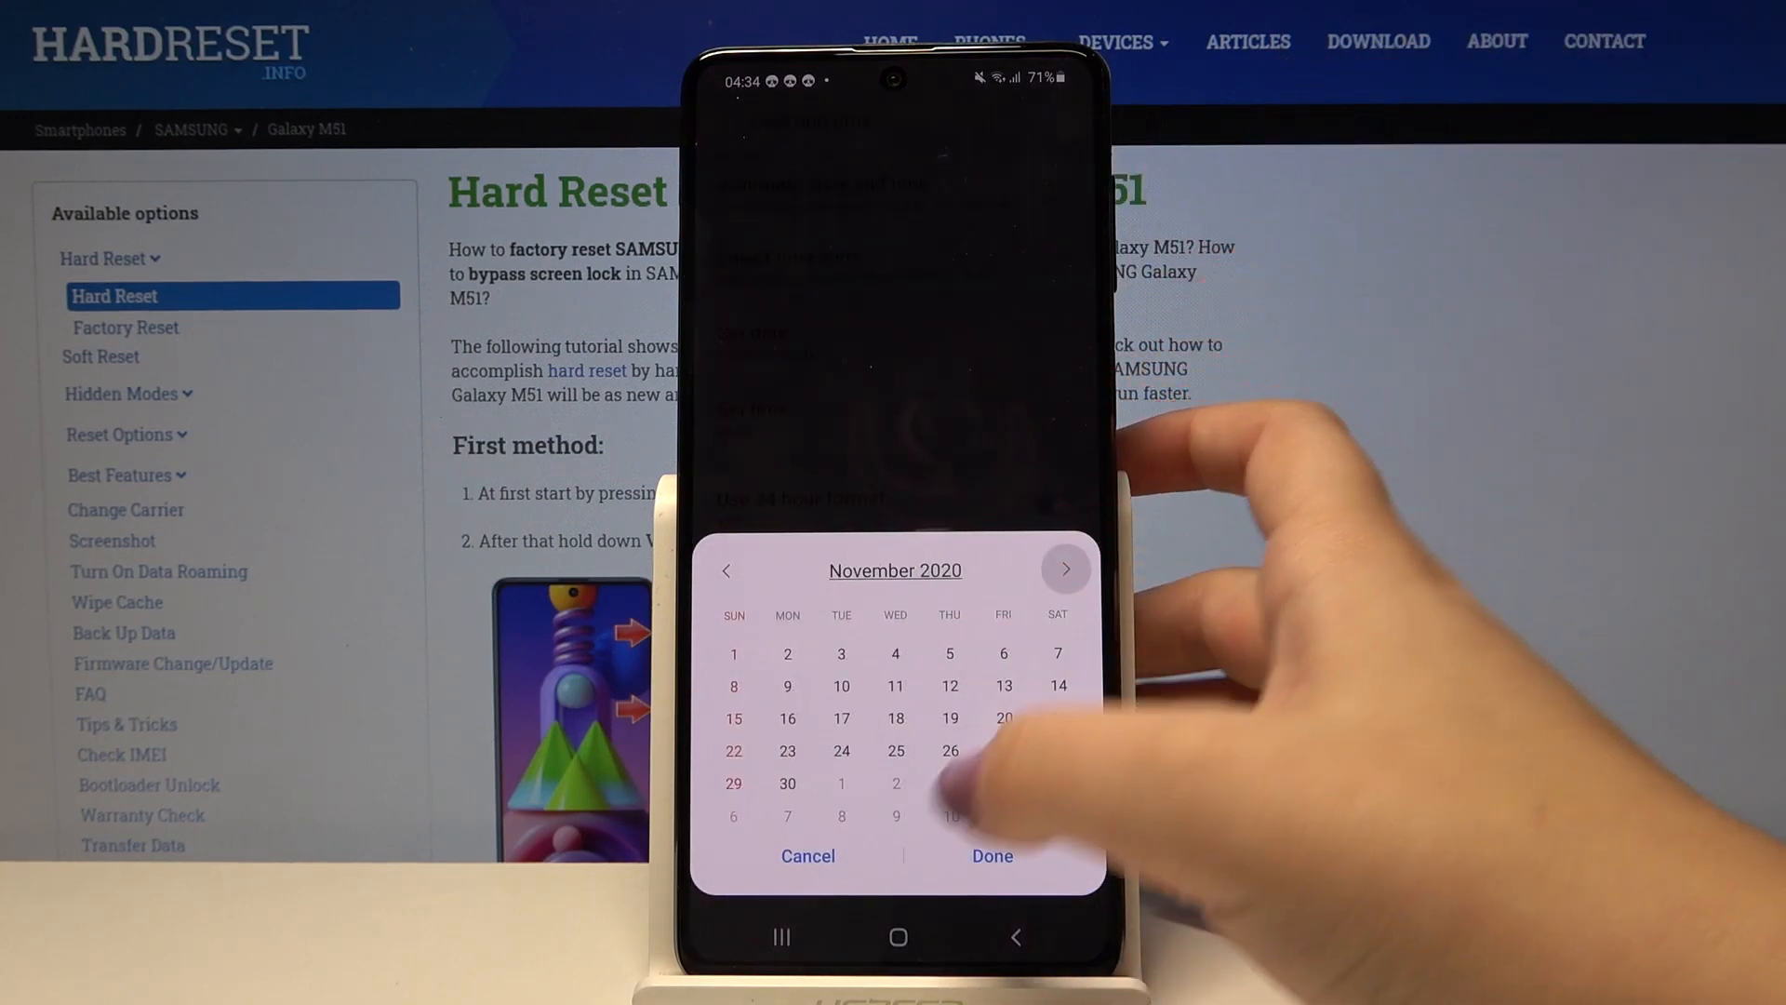
pyautogui.click(991, 856)
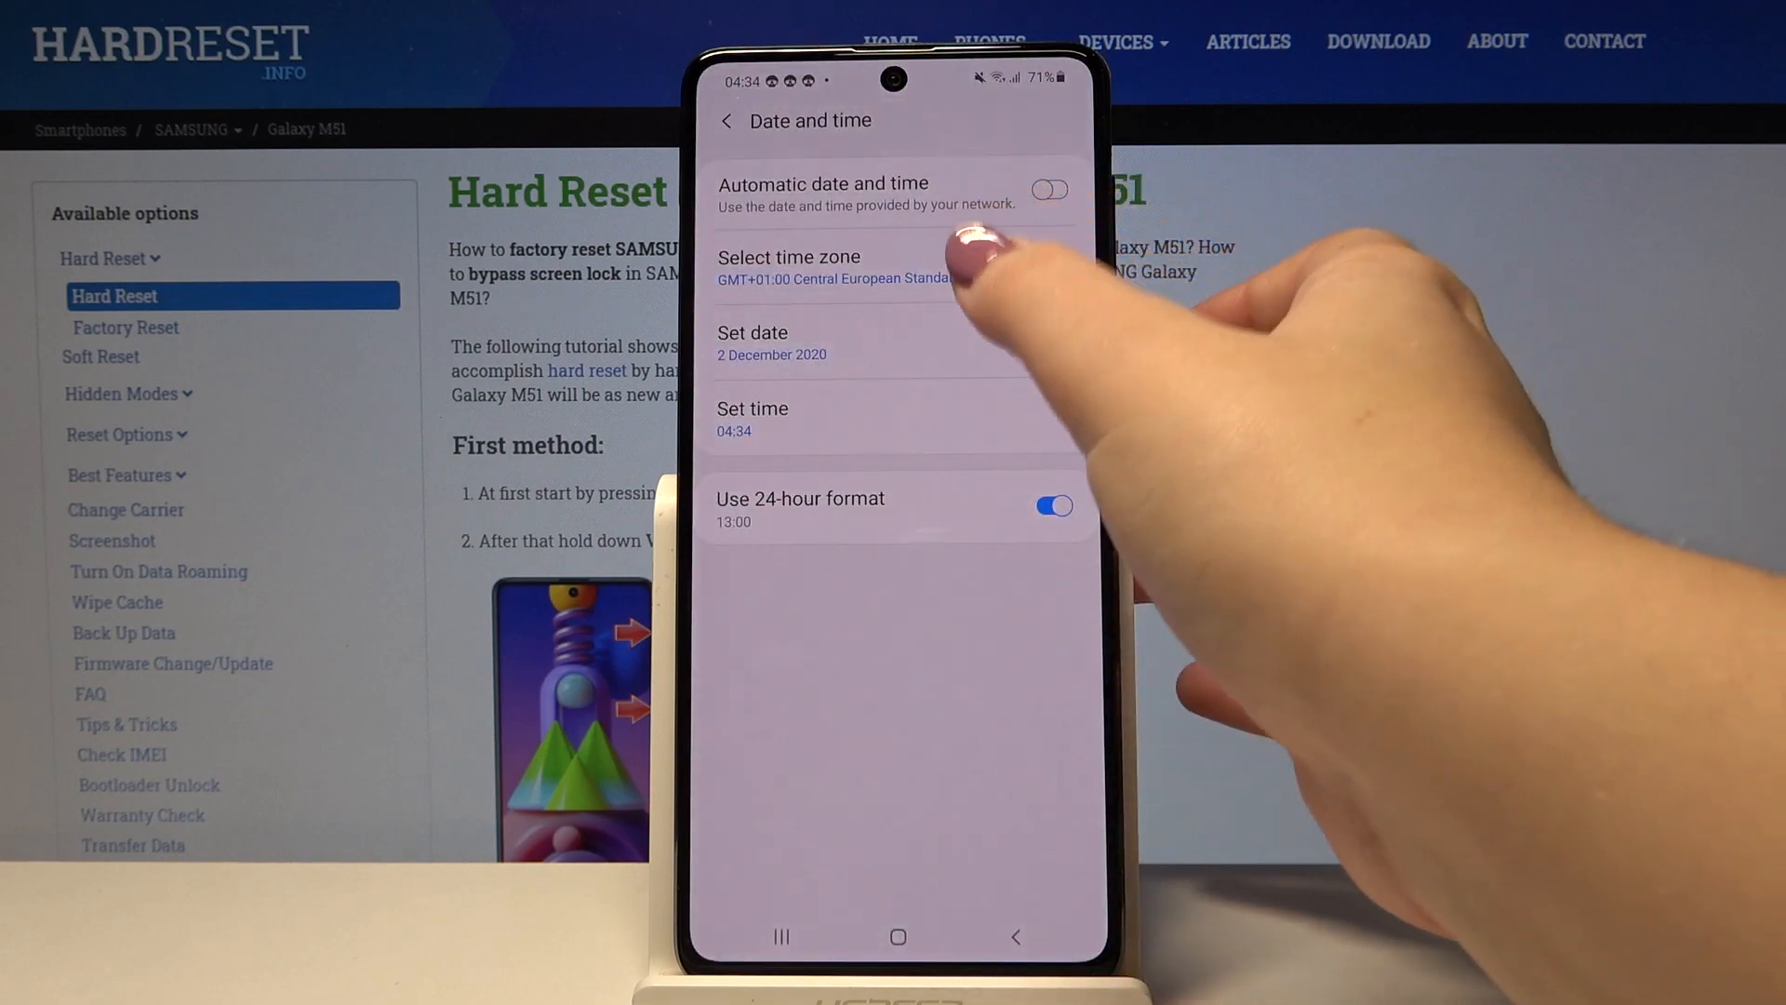
pyautogui.click(788, 257)
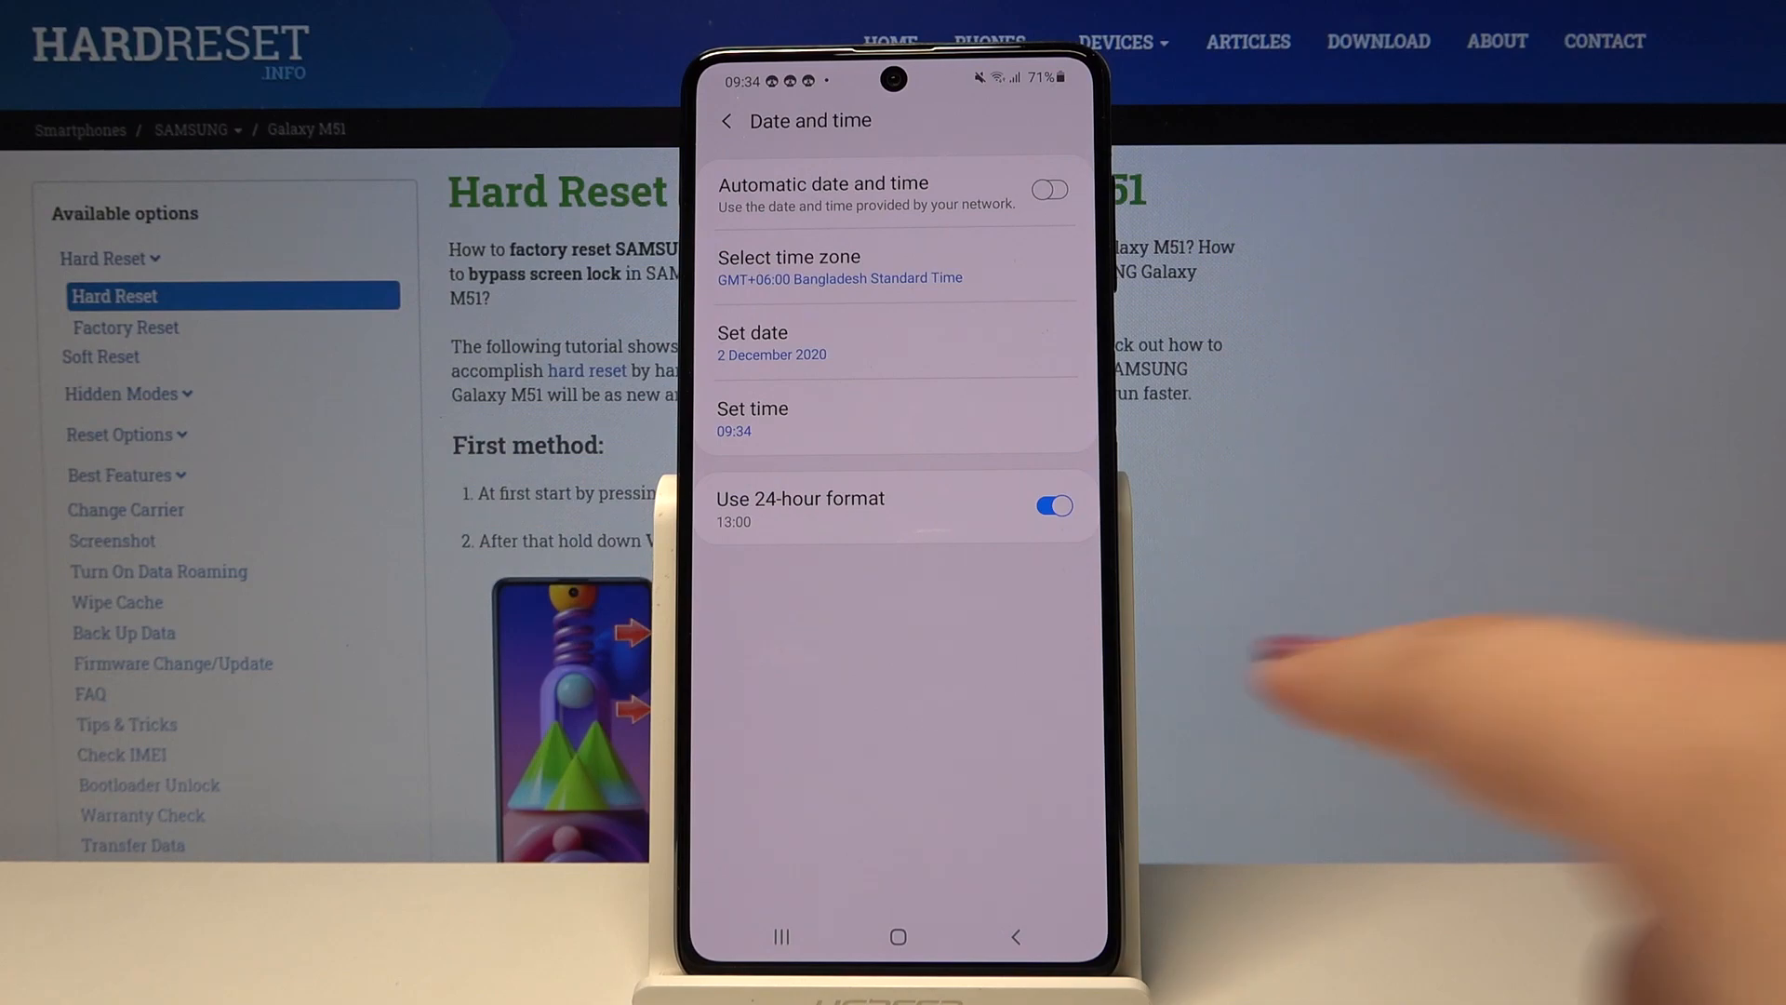
# - Toggle 24-hour format off and back on, re-enable automatic date and time, then go Home
pyautogui.click(1050, 504)
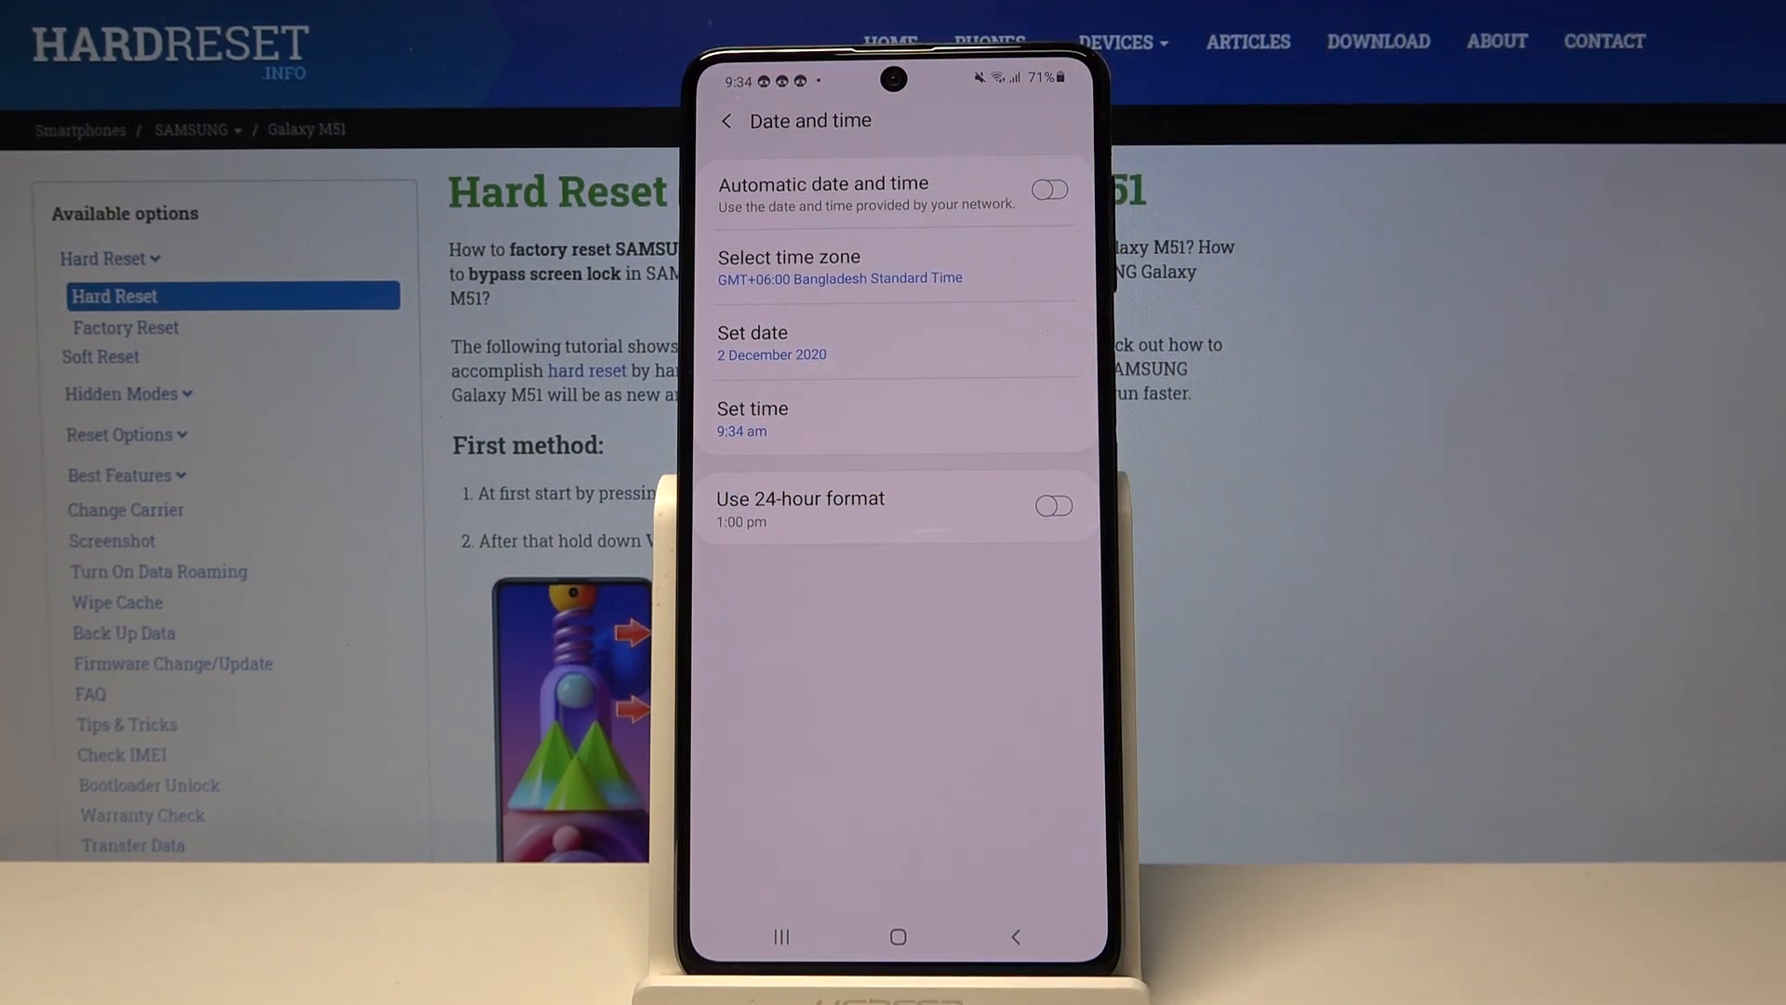
pyautogui.click(1050, 504)
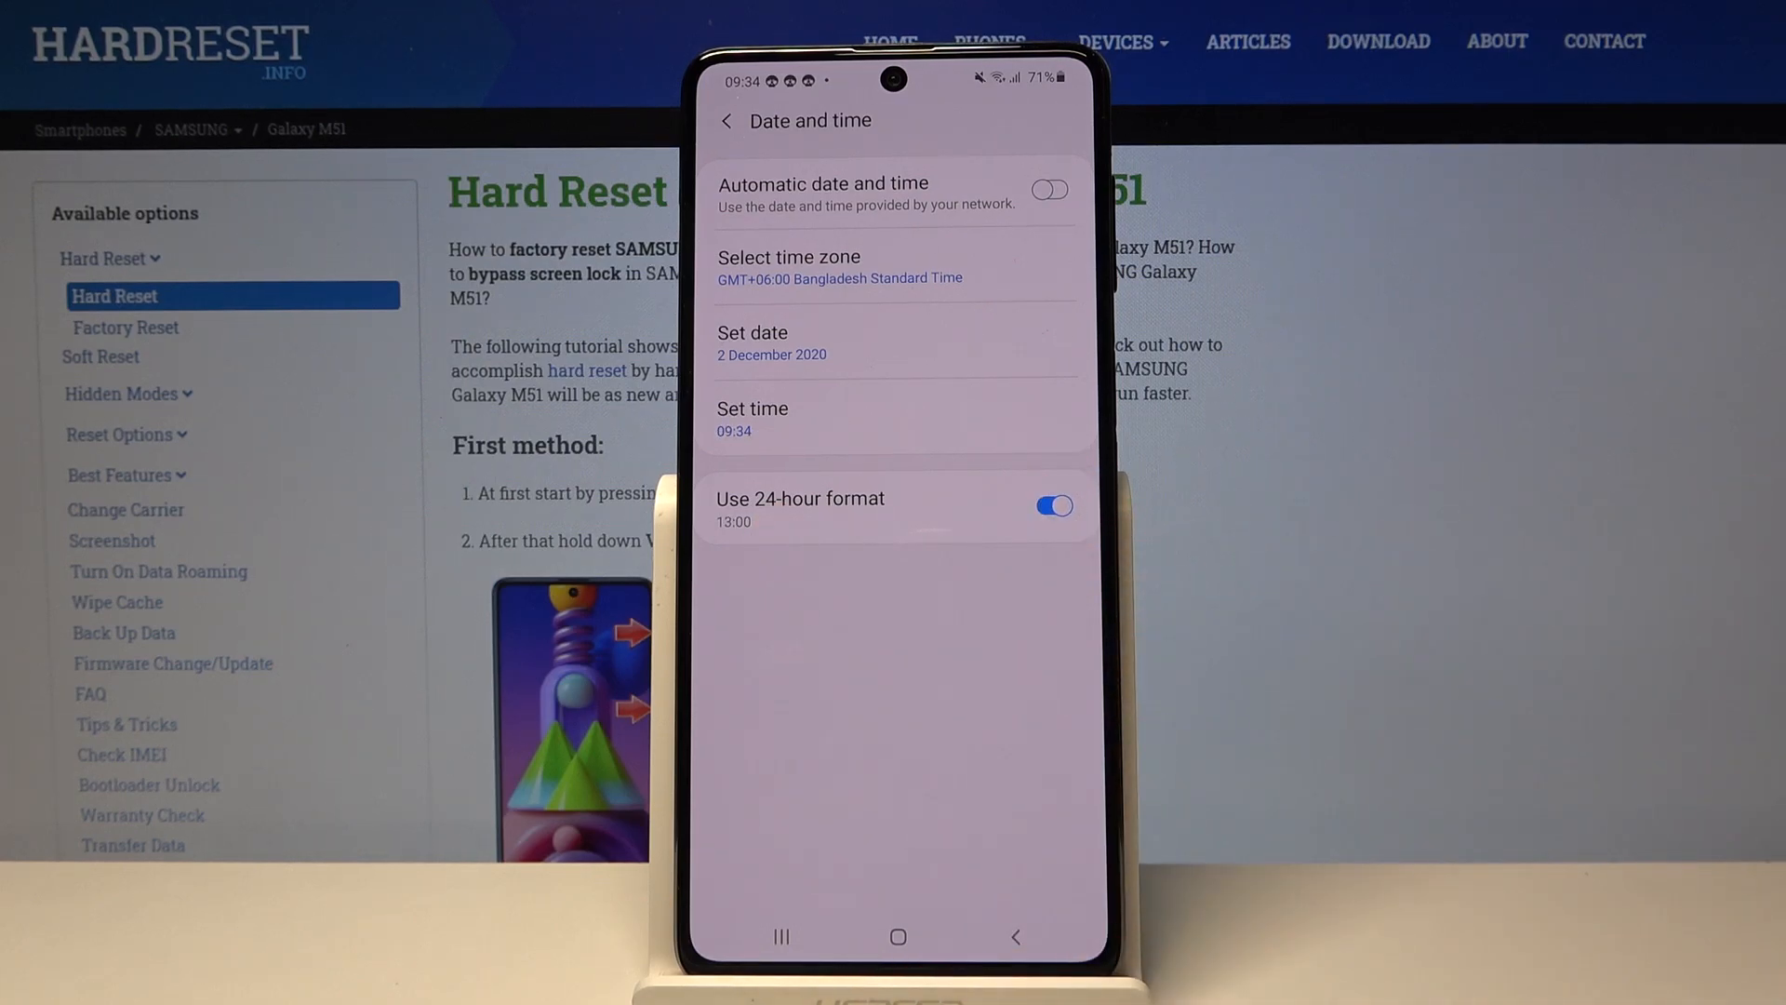
pyautogui.click(1047, 188)
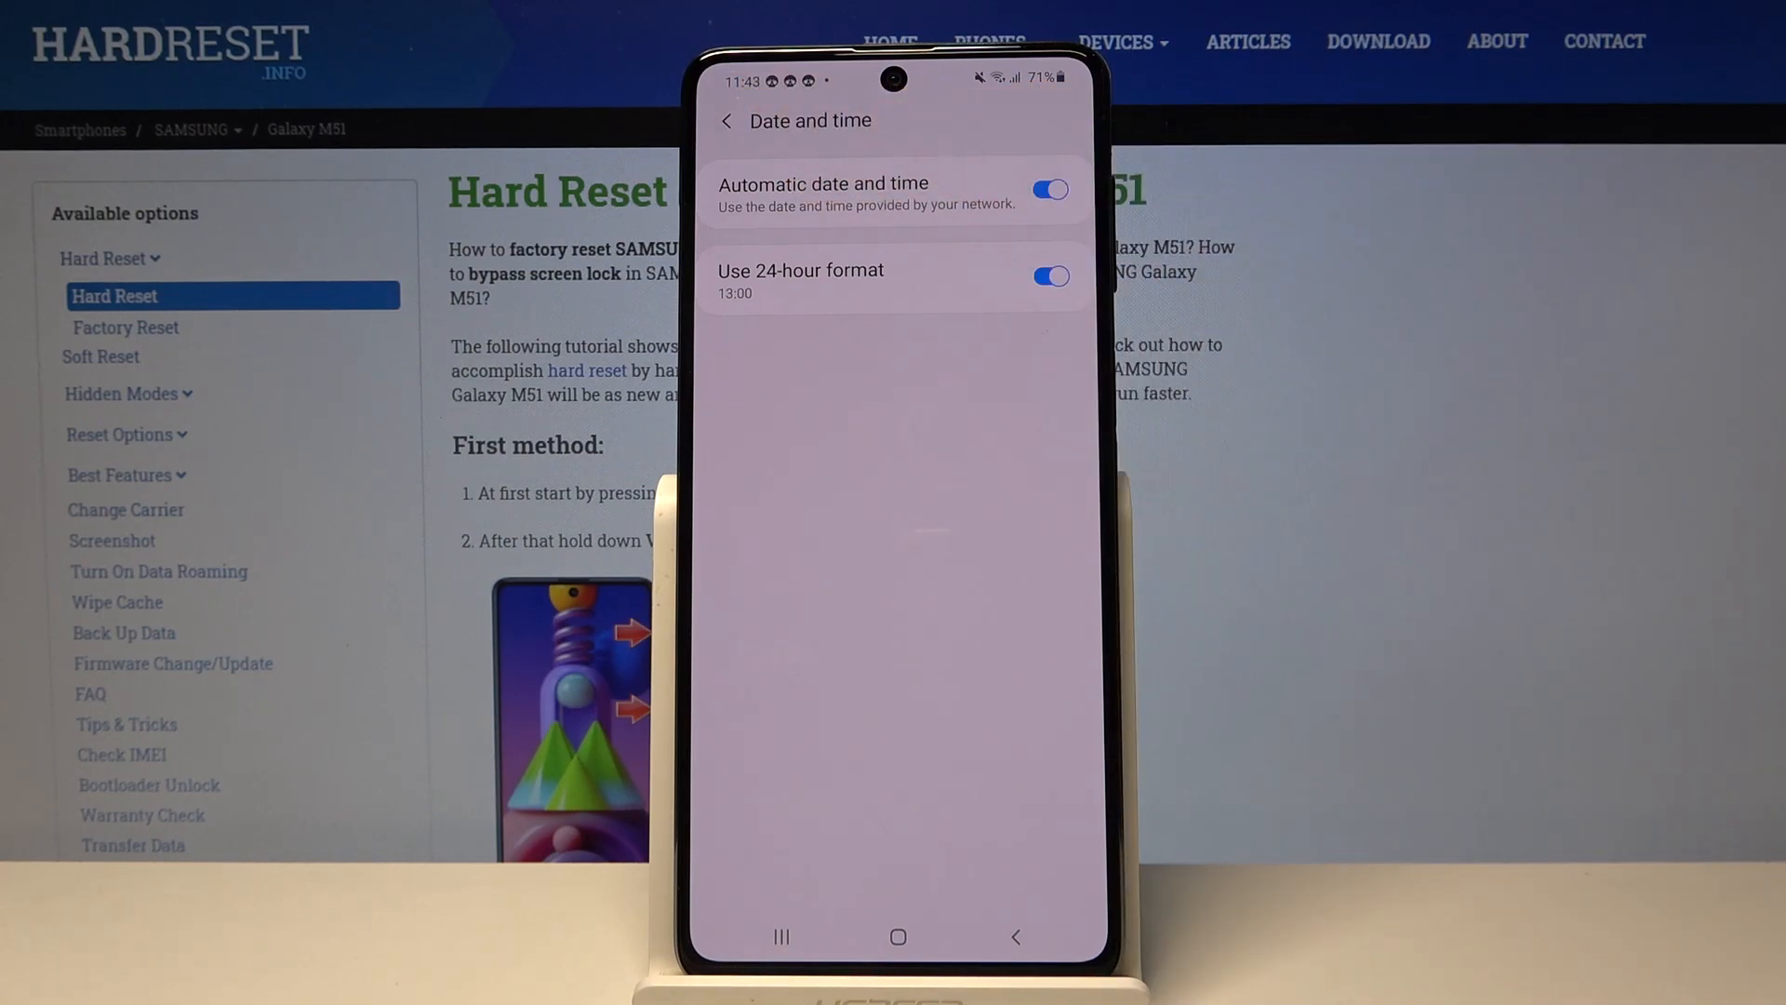
pyautogui.click(897, 937)
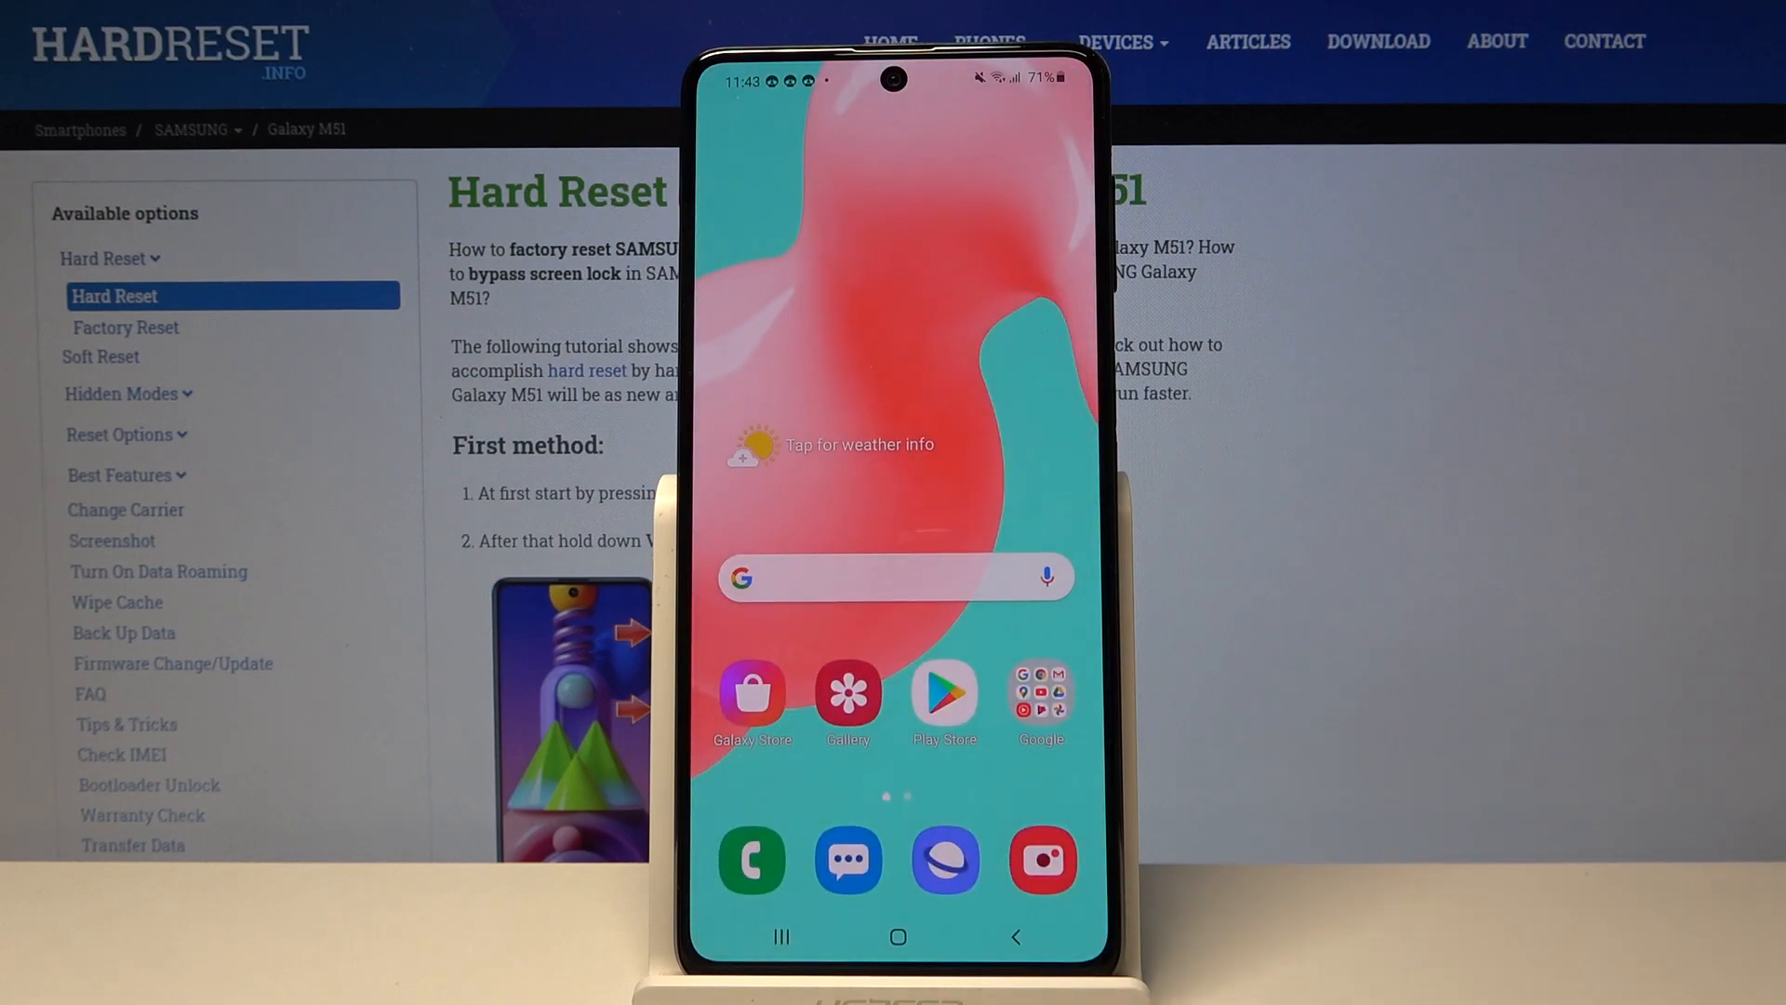